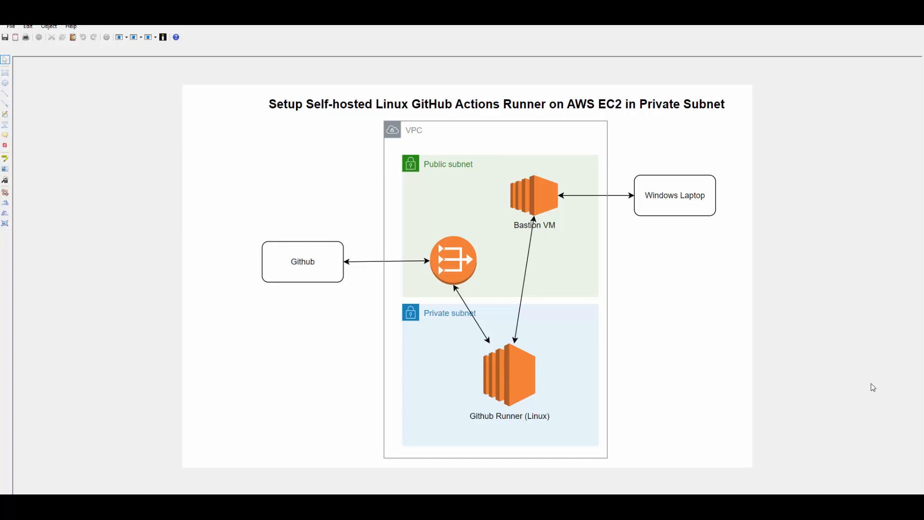
{"action": "mouse_move", "coordinate": [678, 432]}
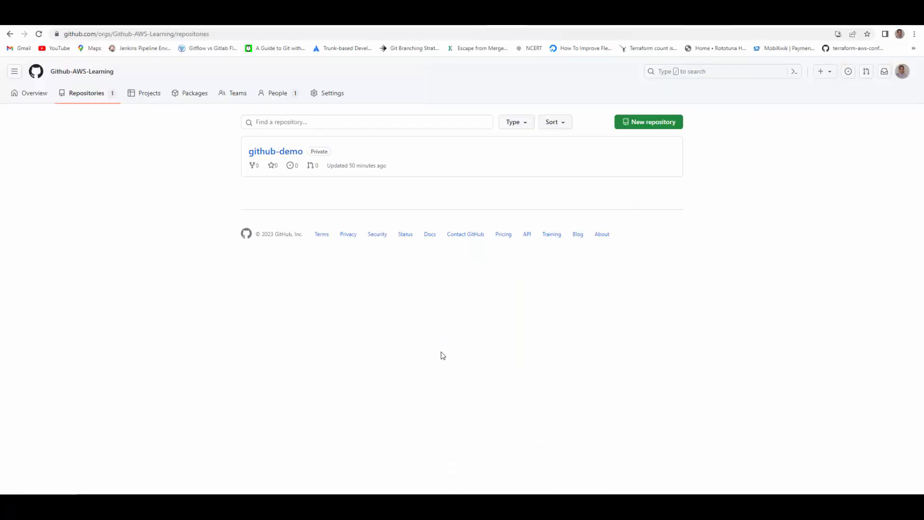
{"action": "mouse_move", "coordinate": [332, 93]}
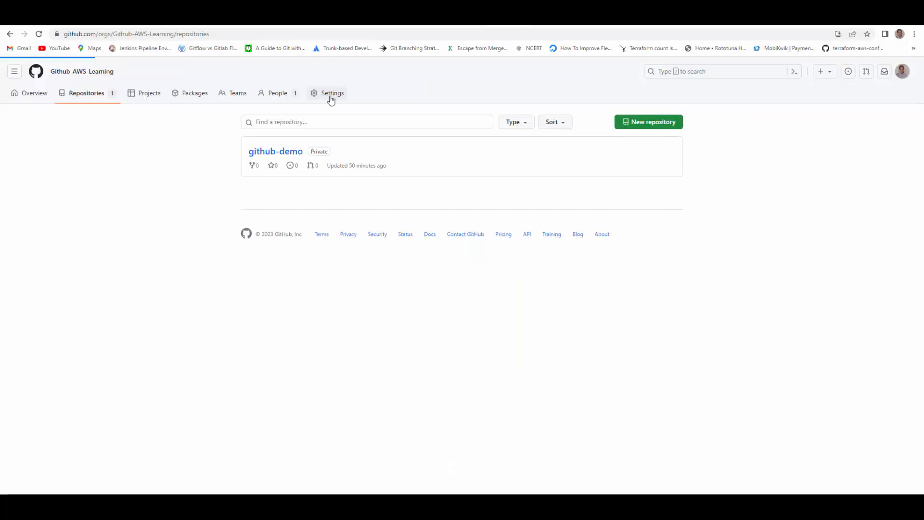
Open the organization's Actions Runners settings page and show the New runner options.
{"action": "left_click", "coordinate": [332, 92]}
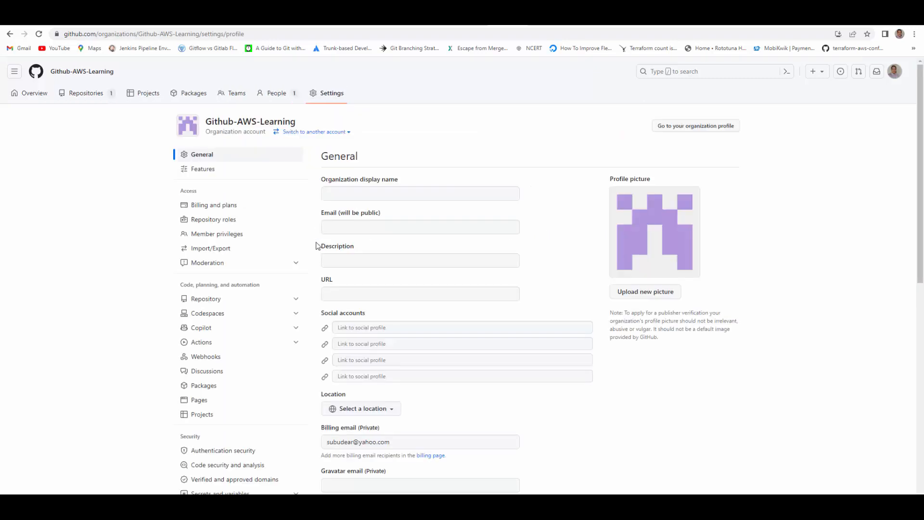
{"action": "mouse_move", "coordinate": [339, 102]}
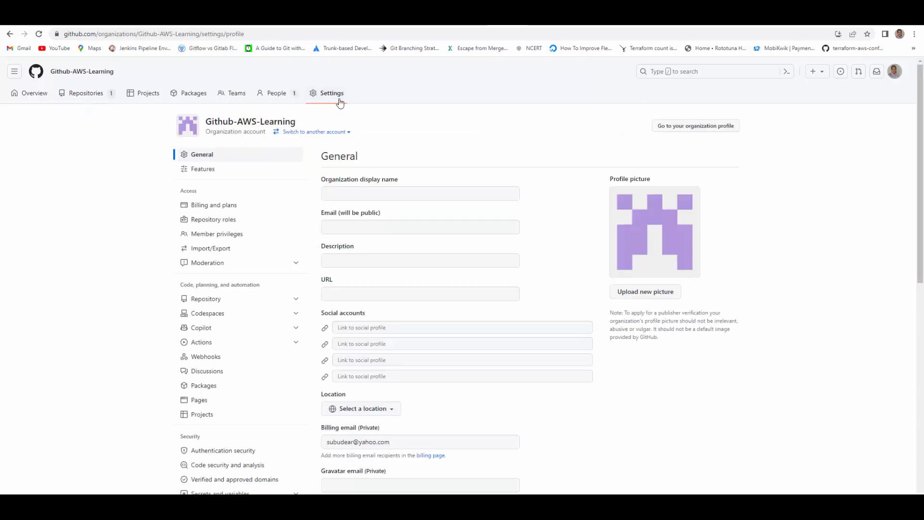
{"action": "left_click", "coordinate": [201, 341]}
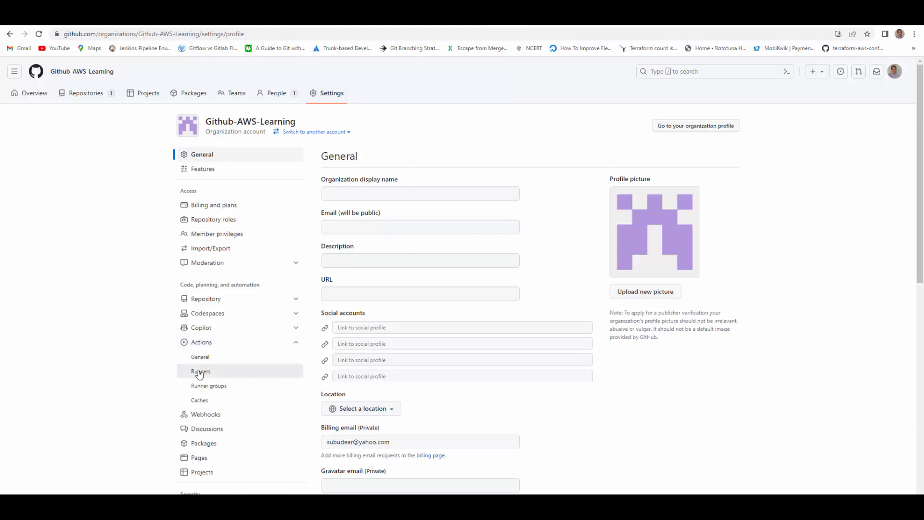
{"action": "left_click", "coordinate": [200, 371]}
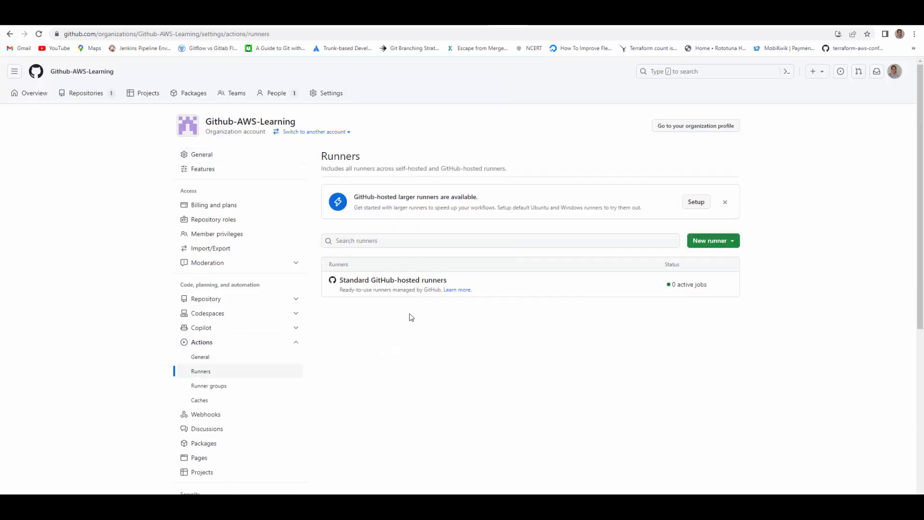
{"action": "mouse_move", "coordinate": [672, 331]}
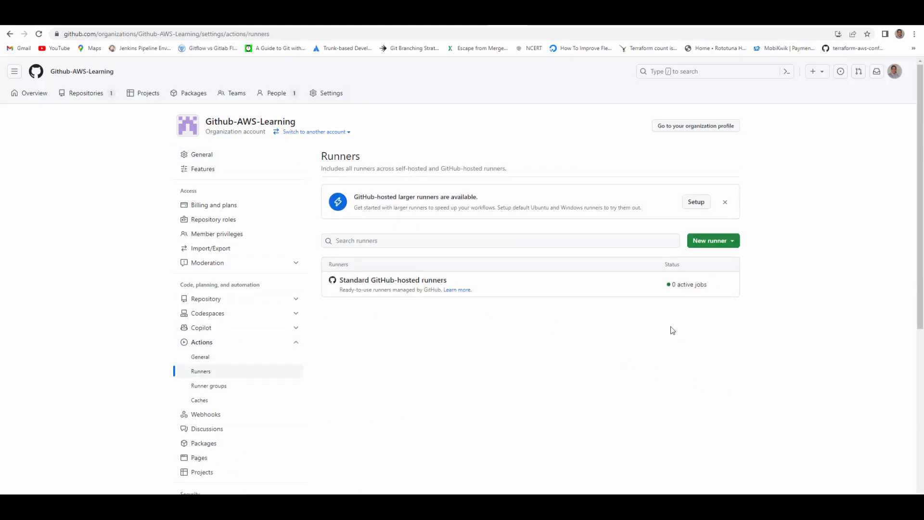
{"action": "left_click", "coordinate": [709, 241]}
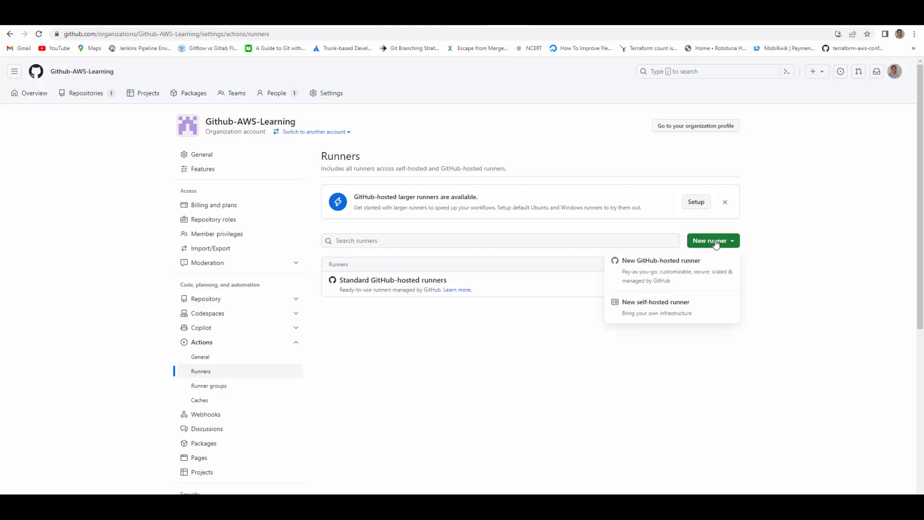
{"action": "mouse_move", "coordinate": [668, 313]}
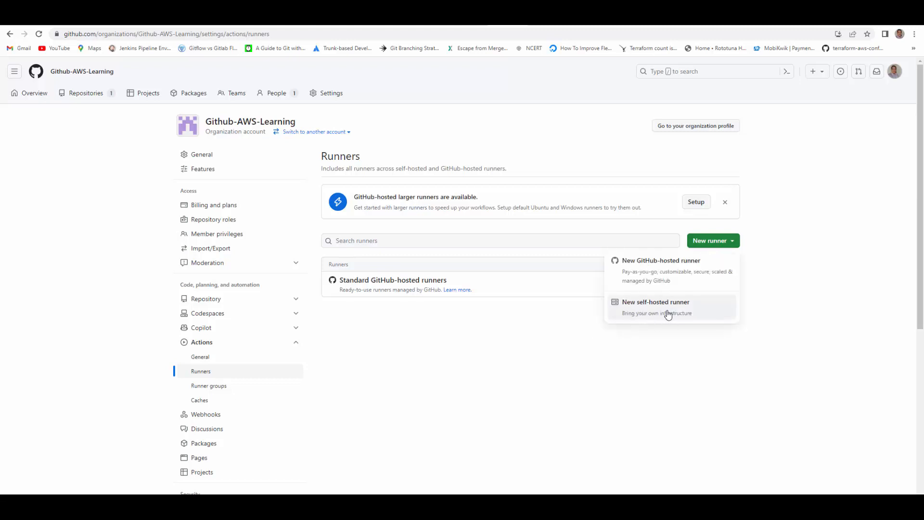
Start a new self-hosted runner with Linux as the runner image, after briefly previewing macOS.
{"action": "left_click", "coordinate": [656, 302]}
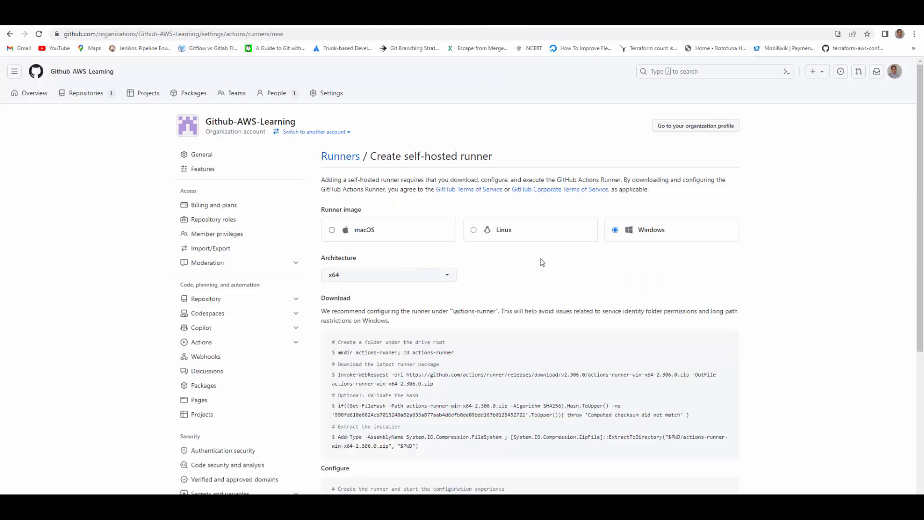
{"action": "left_click", "coordinate": [474, 229]}
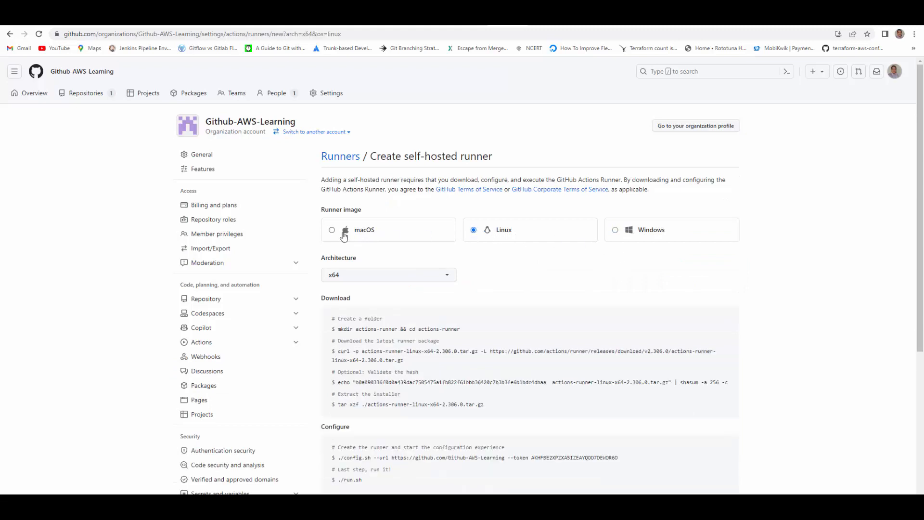
{"action": "left_click", "coordinate": [331, 230]}
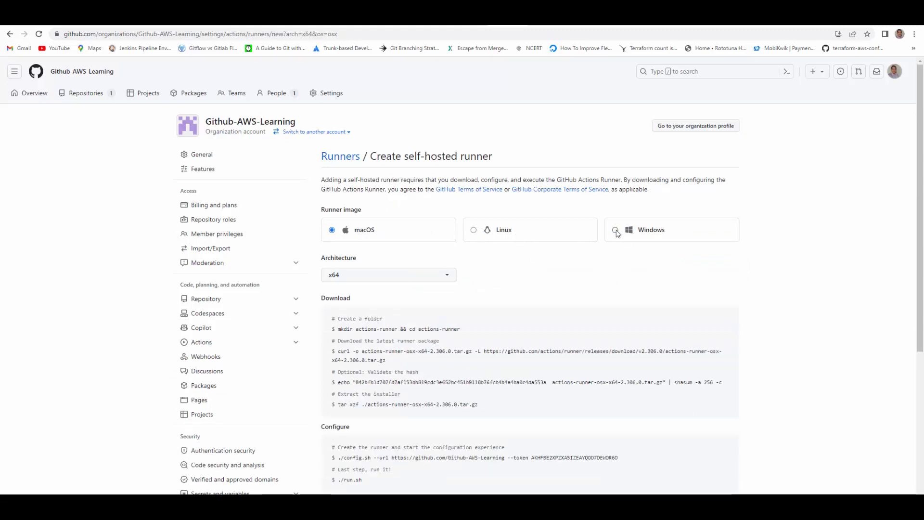
{"action": "left_click", "coordinate": [474, 229]}
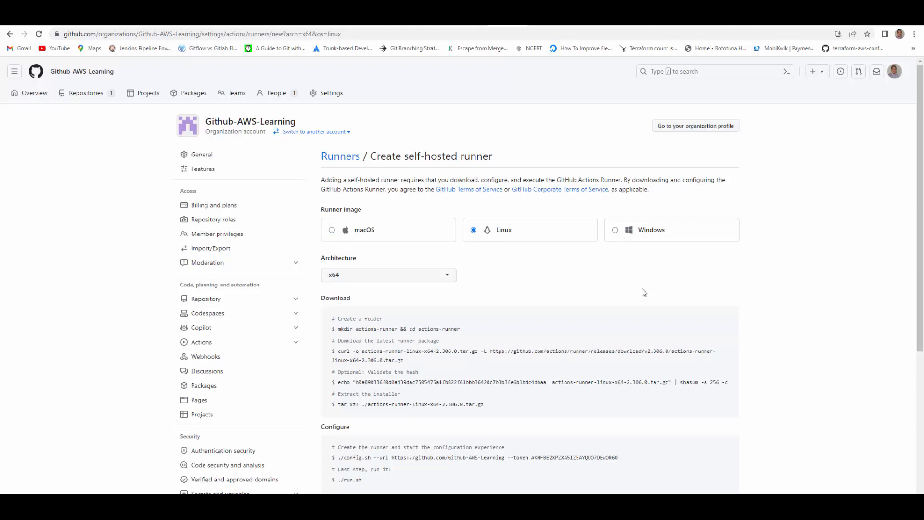
{"action": "mouse_move", "coordinate": [782, 376]}
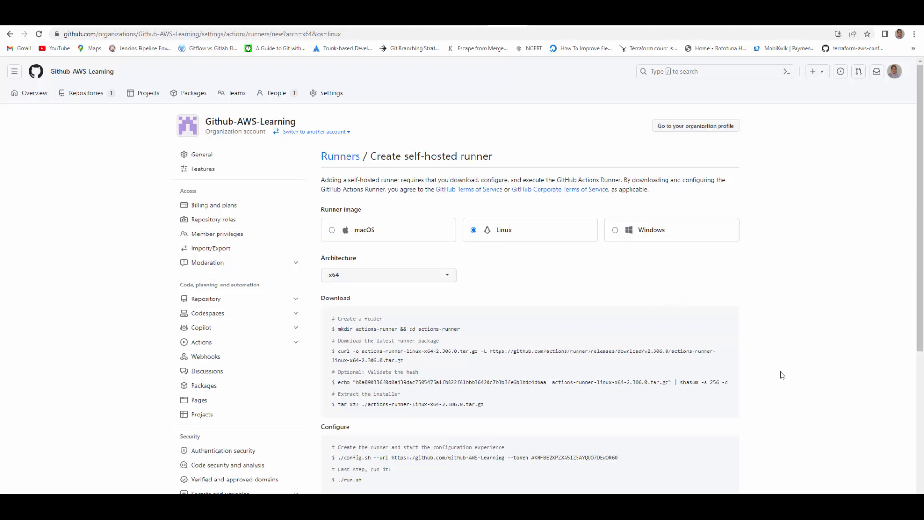
{"action": "scroll", "scroll_direction": "down", "scroll_amount": 3}
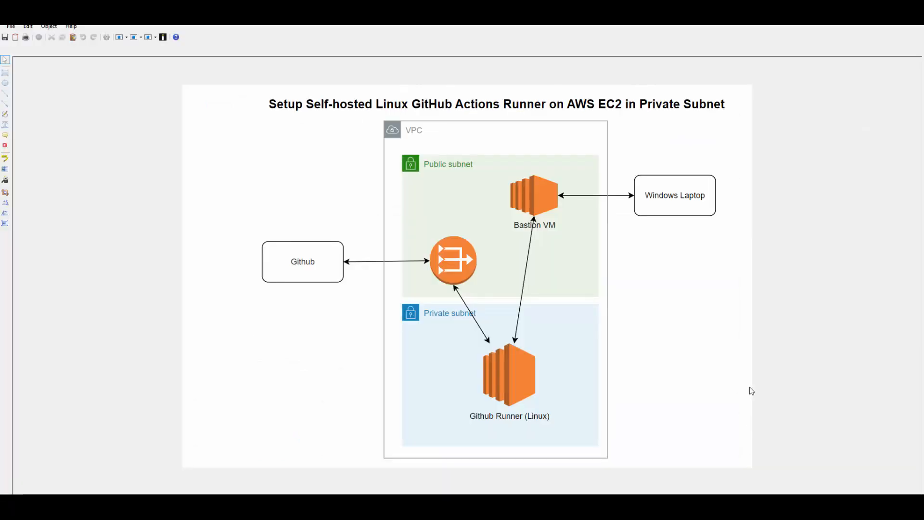
{"action": "mouse_move", "coordinate": [420, 146]}
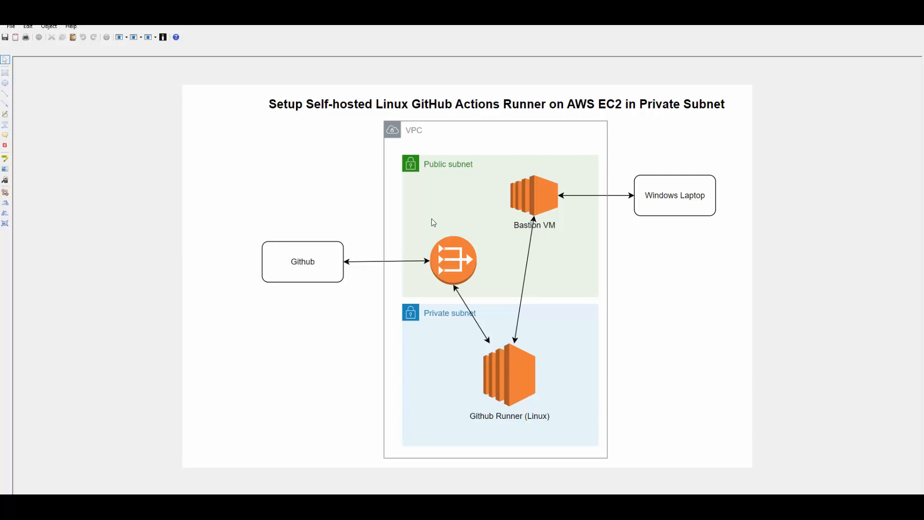
{"action": "mouse_move", "coordinate": [554, 406]}
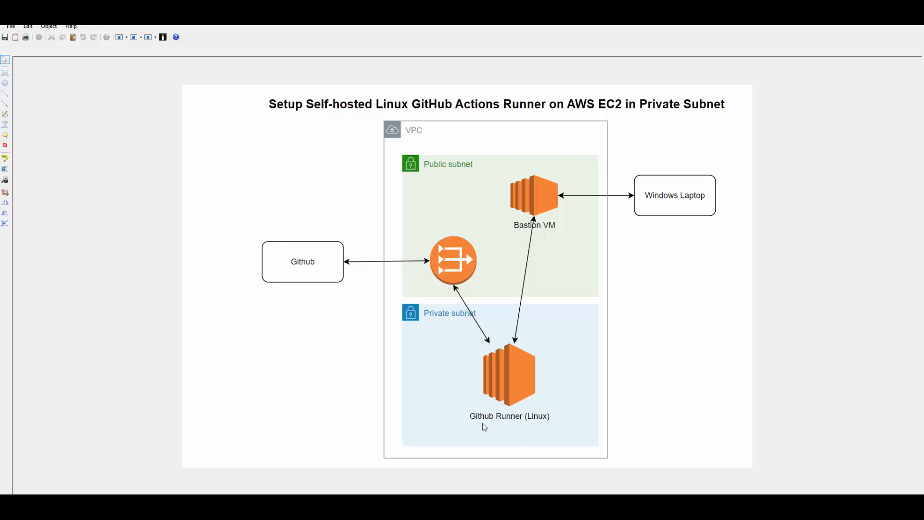
{"action": "mouse_move", "coordinate": [520, 408]}
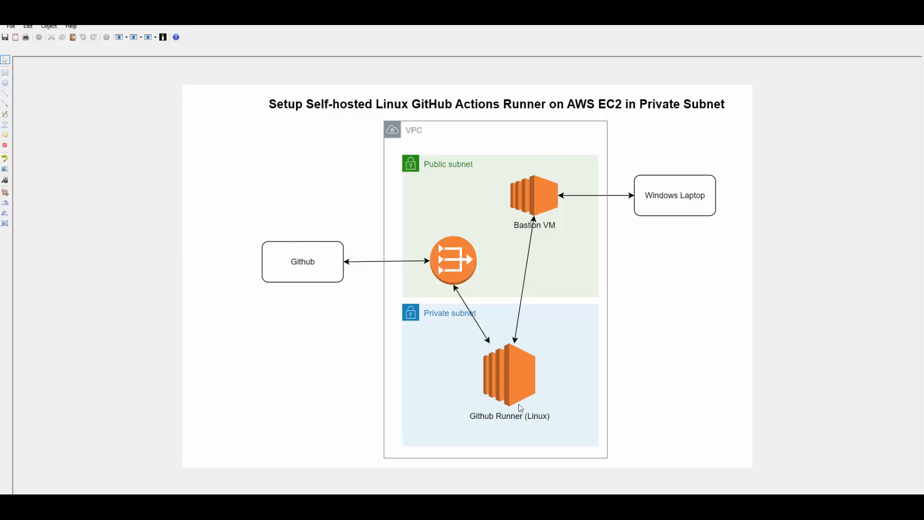
{"action": "mouse_move", "coordinate": [488, 399]}
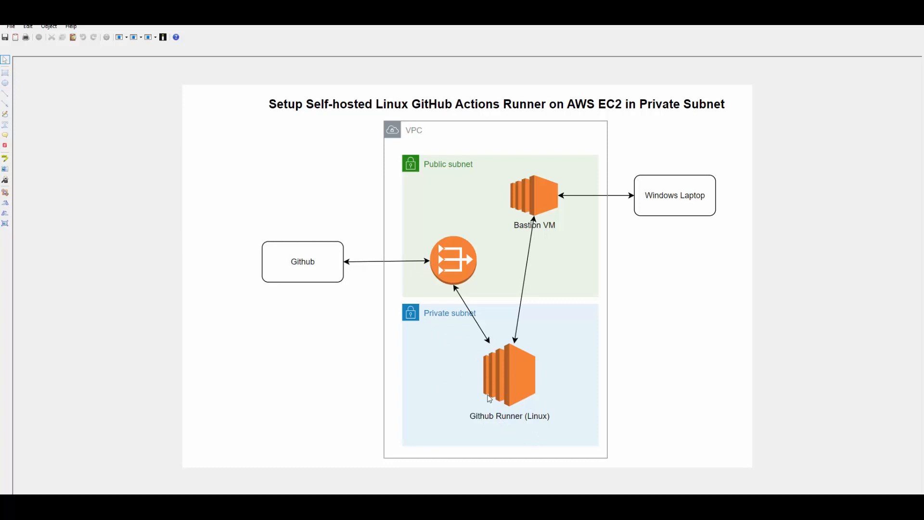
{"action": "mouse_move", "coordinate": [508, 382]}
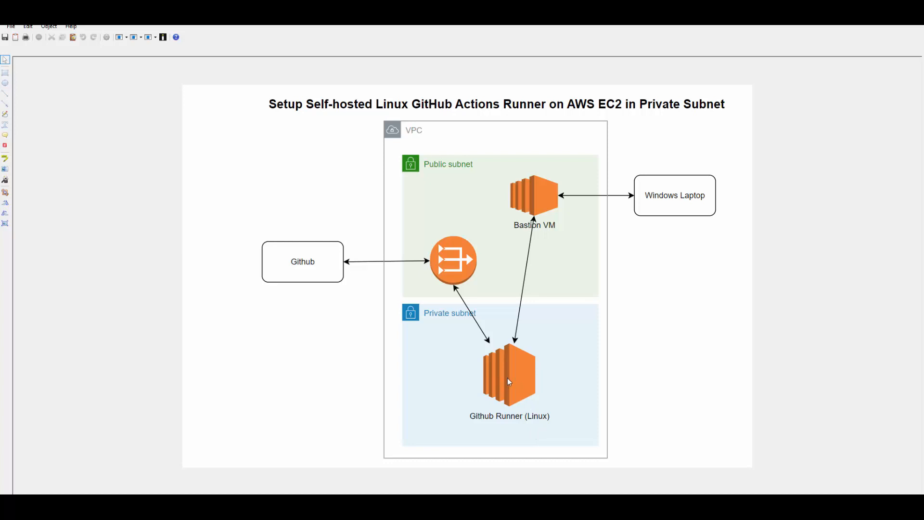
{"action": "mouse_move", "coordinate": [273, 269]}
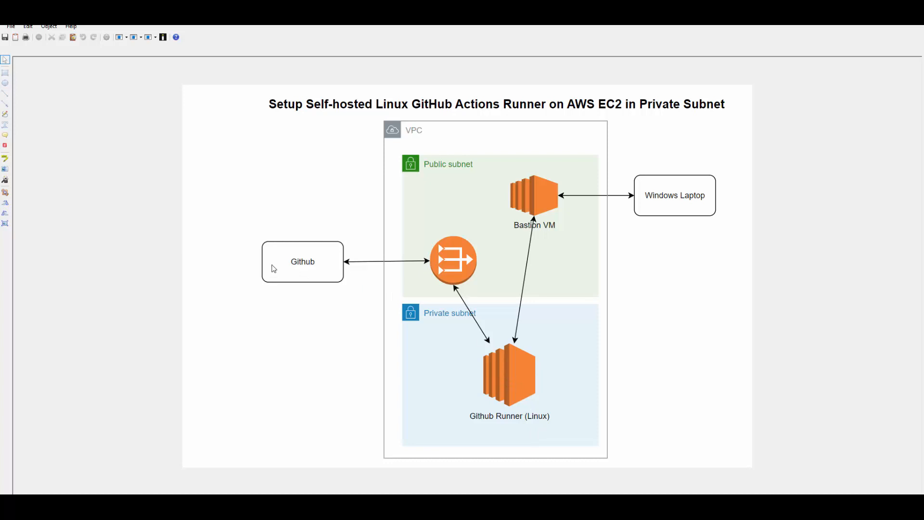
{"action": "mouse_move", "coordinate": [459, 279]}
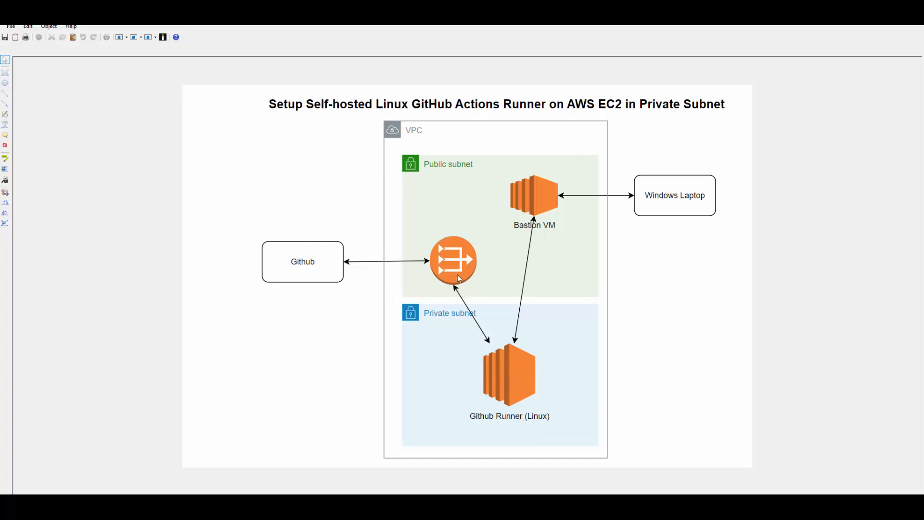
{"action": "mouse_move", "coordinate": [449, 271]}
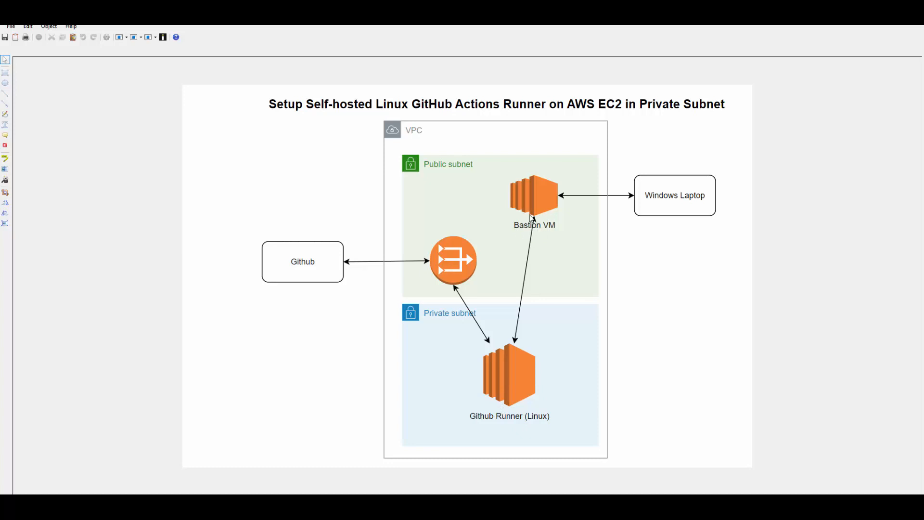
{"action": "mouse_move", "coordinate": [533, 218]}
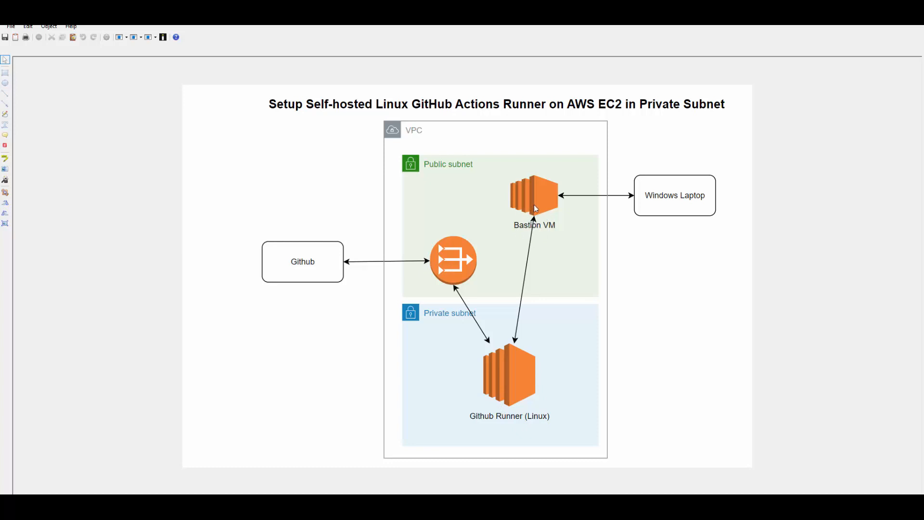
{"action": "mouse_move", "coordinate": [570, 194]}
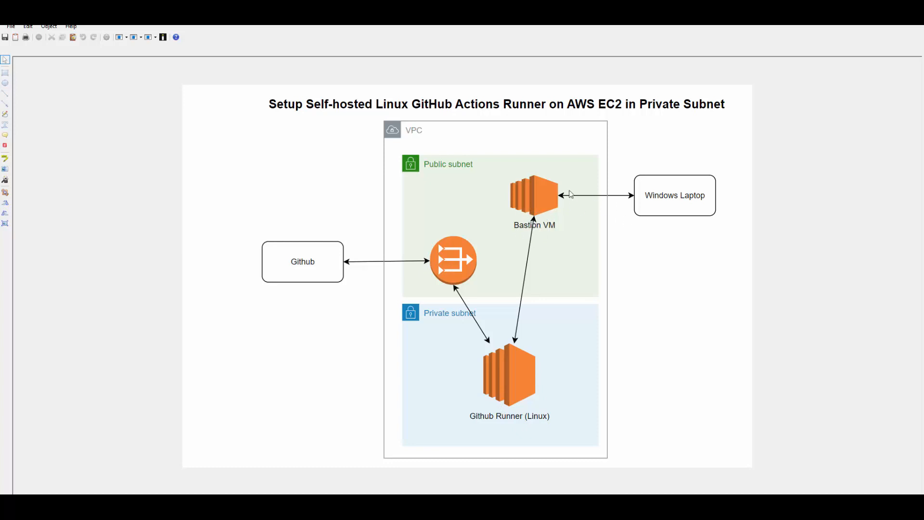
{"action": "mouse_move", "coordinate": [560, 199]}
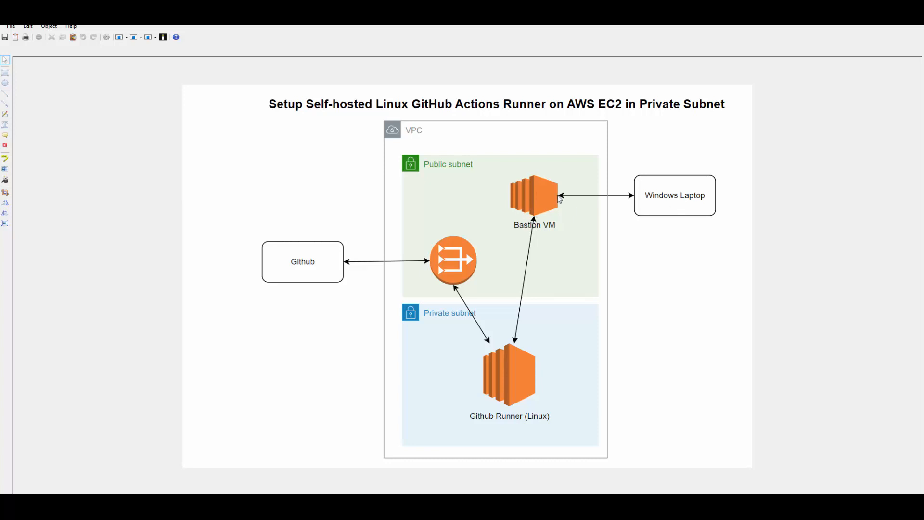
{"action": "mouse_move", "coordinate": [524, 391]}
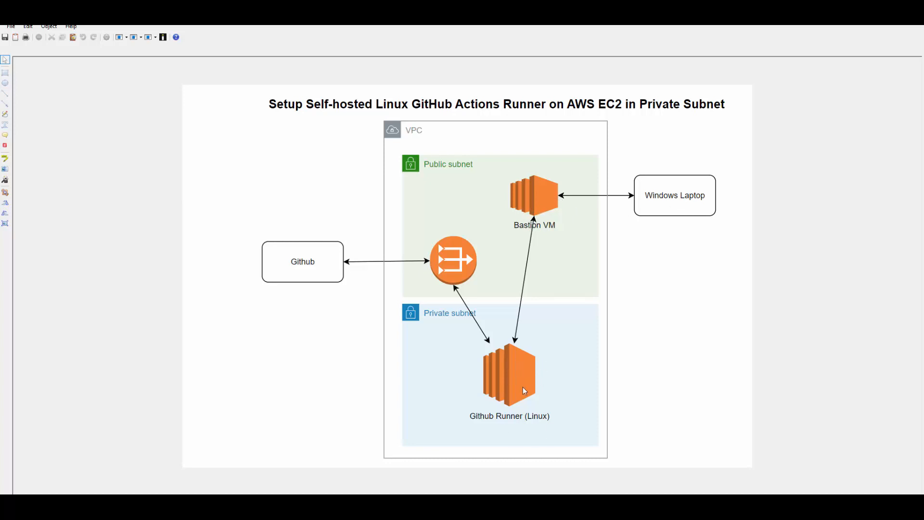
{"action": "mouse_move", "coordinate": [855, 395]}
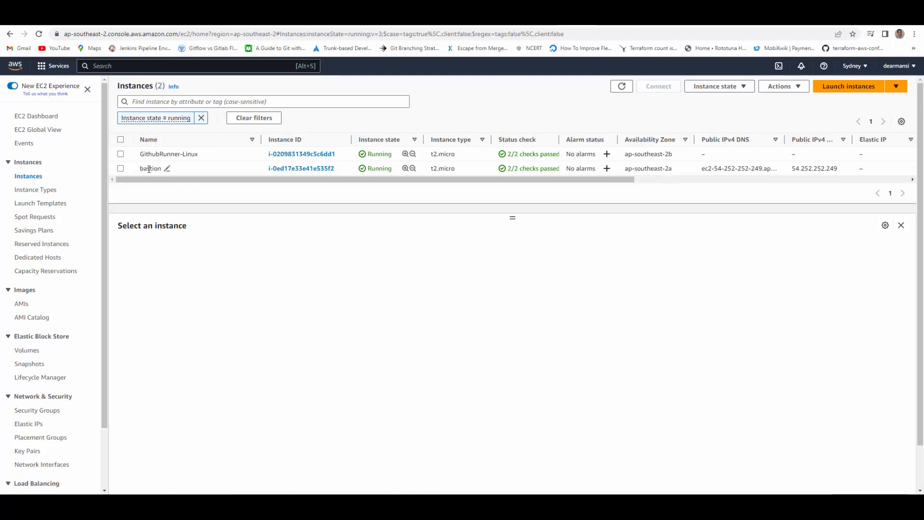
Select the bastion instance and copy its Public IPv4 DNS name from the details.
{"action": "left_click", "coordinate": [150, 168]}
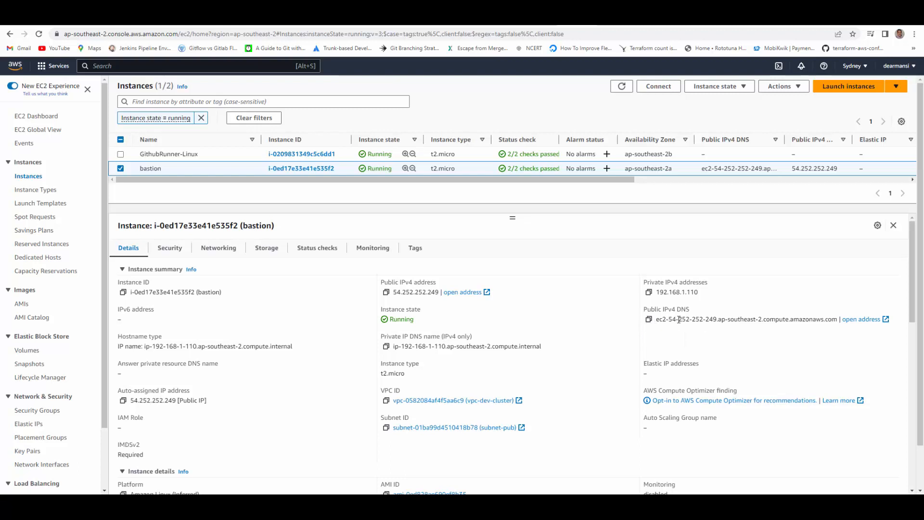
{"action": "left_click", "coordinate": [168, 154]}
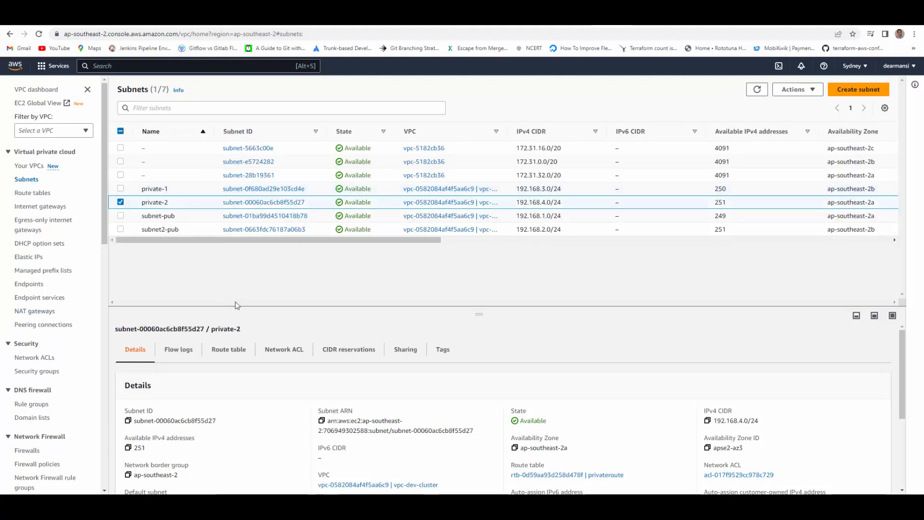
View the routes of private-1's privateroute route table, including the NAT gateway route.
{"action": "left_click", "coordinate": [228, 349]}
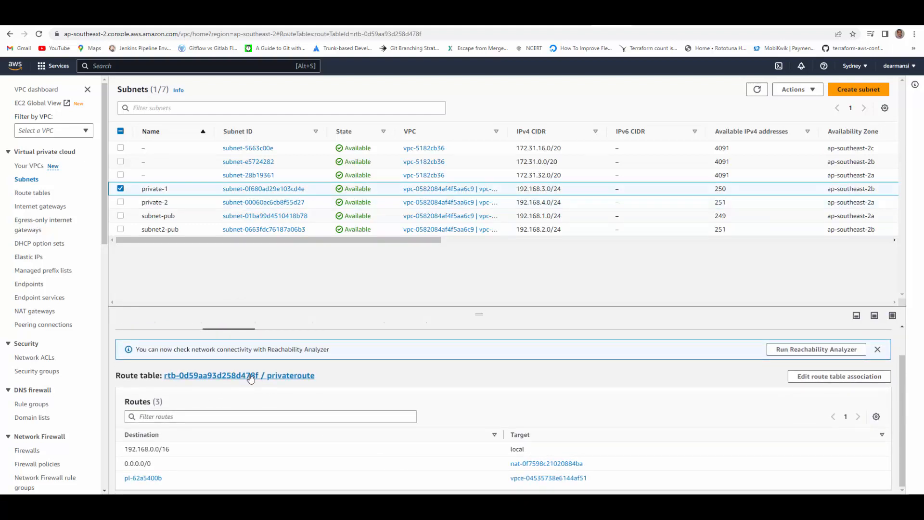
{"action": "left_click", "coordinate": [238, 376]}
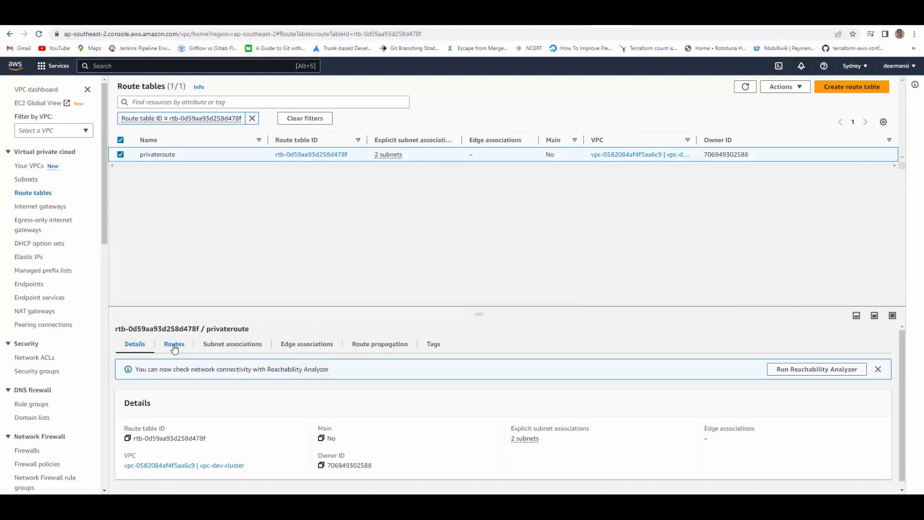
{"action": "left_click", "coordinate": [173, 344]}
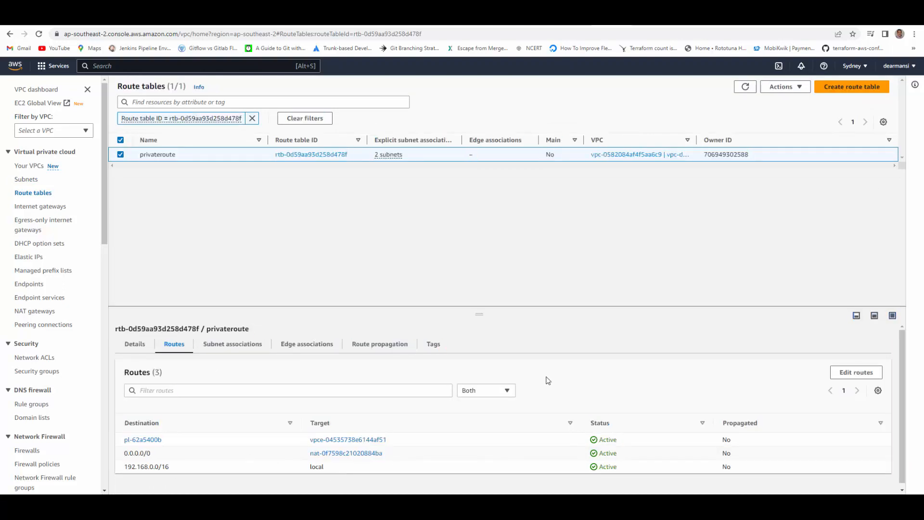
{"action": "mouse_move", "coordinate": [267, 298]}
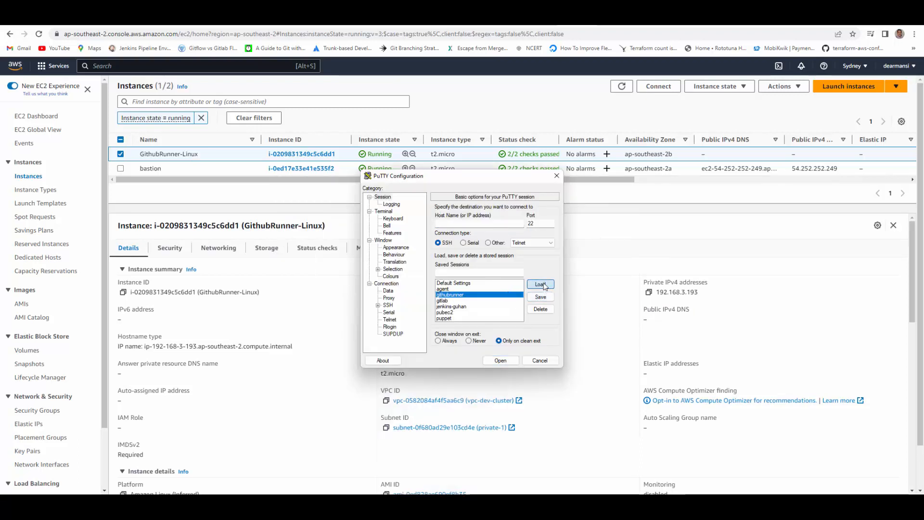
{"action": "left_click", "coordinate": [500, 360]}
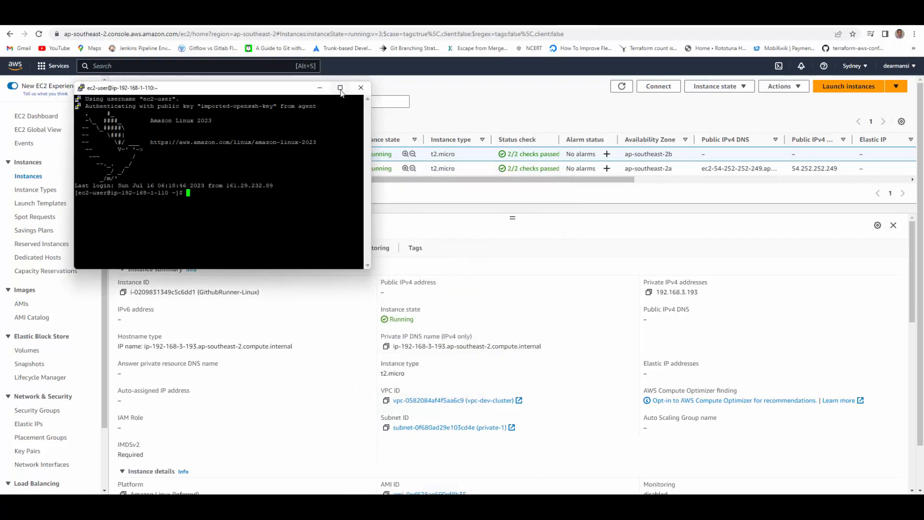
{"action": "left_click", "coordinate": [341, 87]}
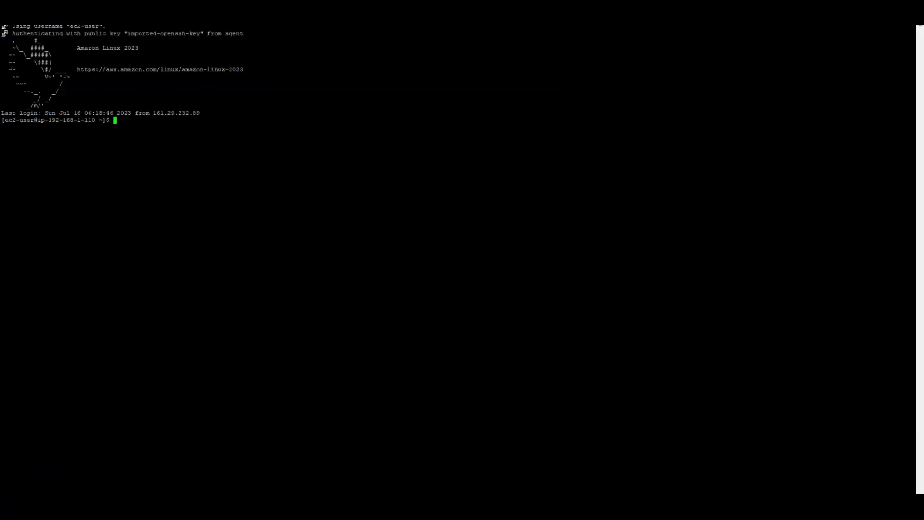
{"action": "type", "text": "ssh ec2-user@192.168.3.193"}
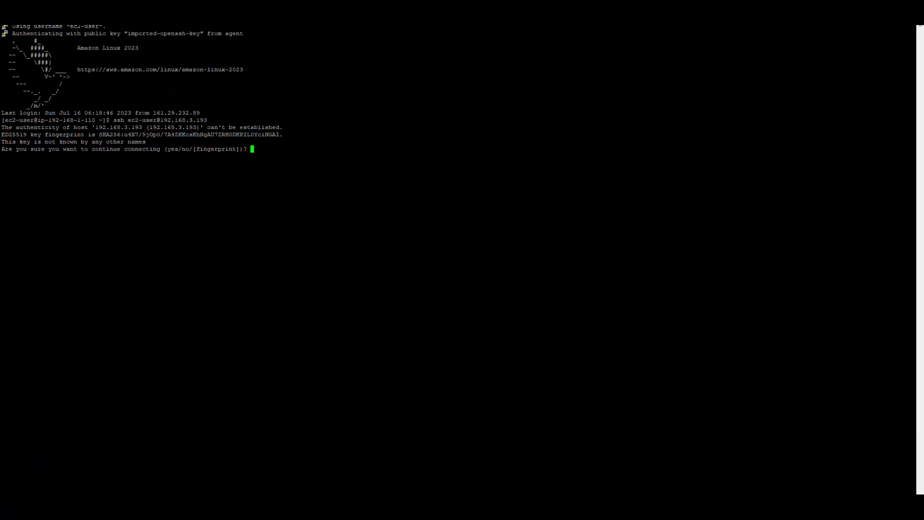
{"action": "type", "text": "yes"}
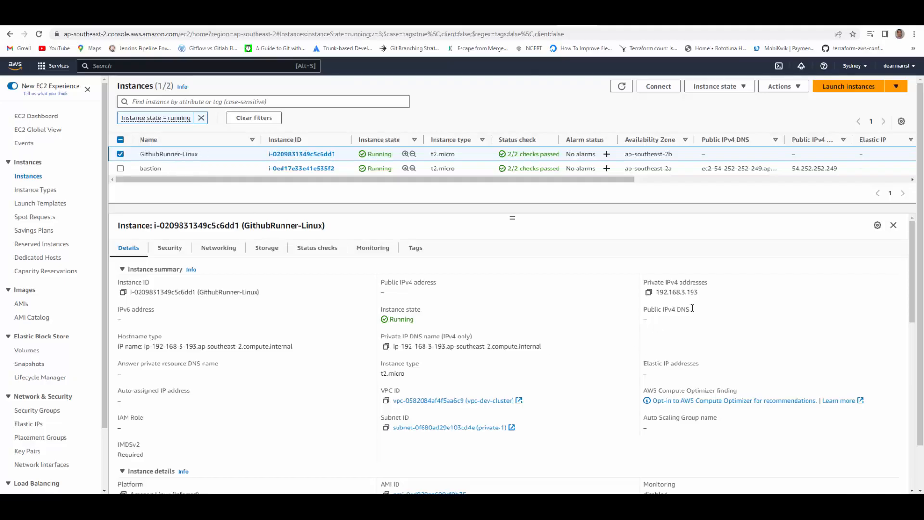
Run the Linux x64 download commands over SSH to create actions-runner and fetch the package.
{"action": "double_click", "coordinate": [676, 292]}
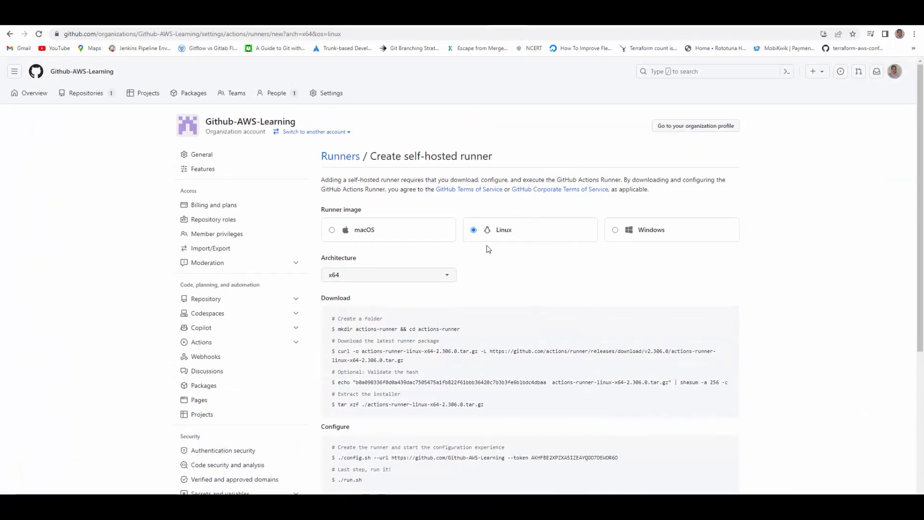
{"action": "scroll", "scroll_direction": "down", "scroll_amount": 3}
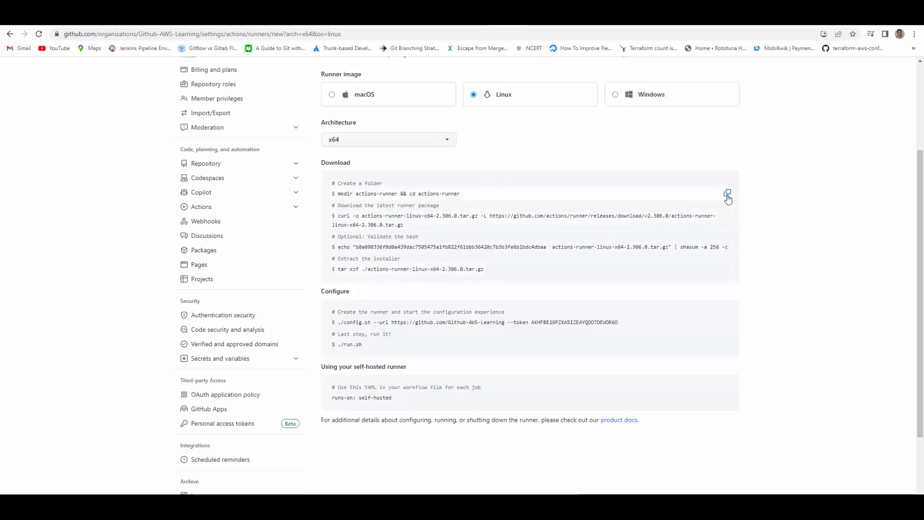
{"action": "left_click", "coordinate": [728, 194]}
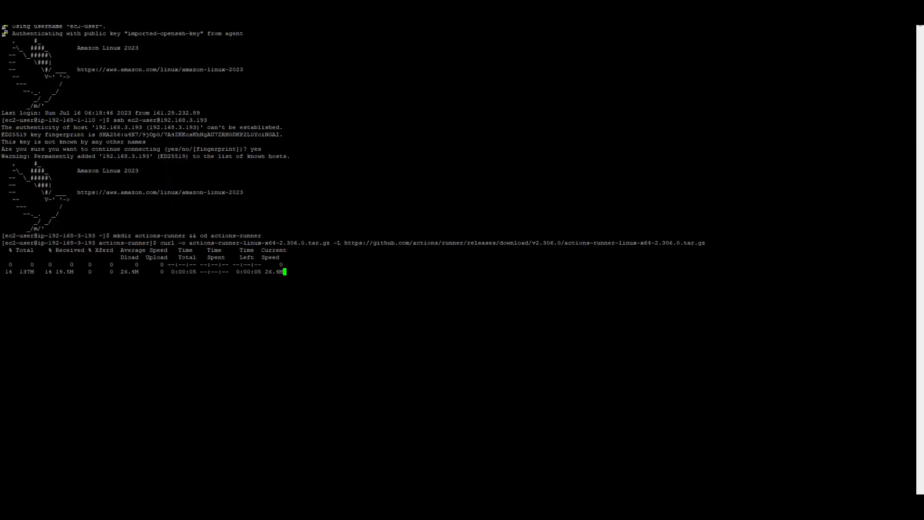
{"action": "type", "text": "ls"}
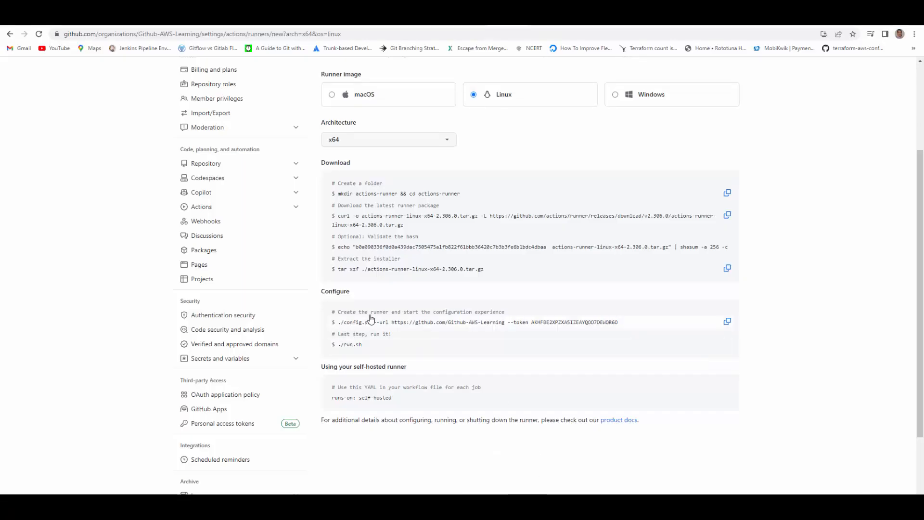
{"action": "mouse_move", "coordinate": [387, 329]}
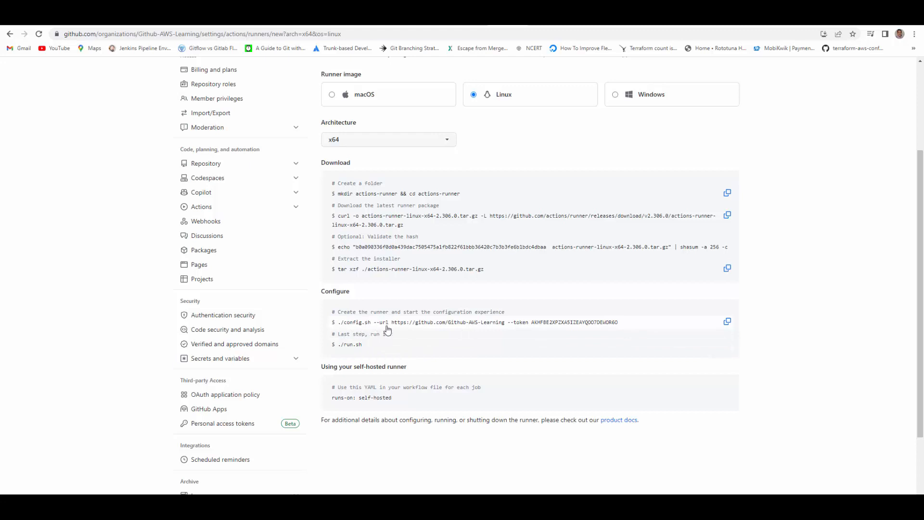
{"action": "mouse_move", "coordinate": [457, 329]}
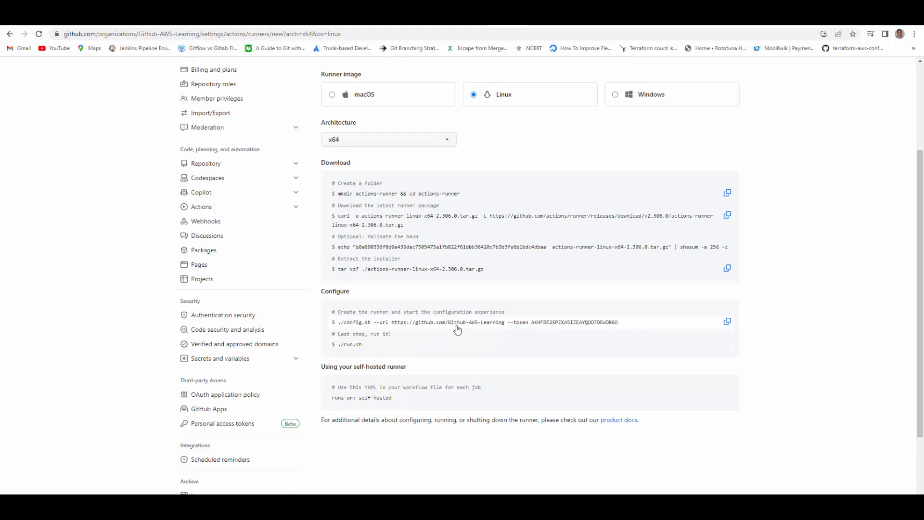
{"action": "mouse_move", "coordinate": [478, 330]}
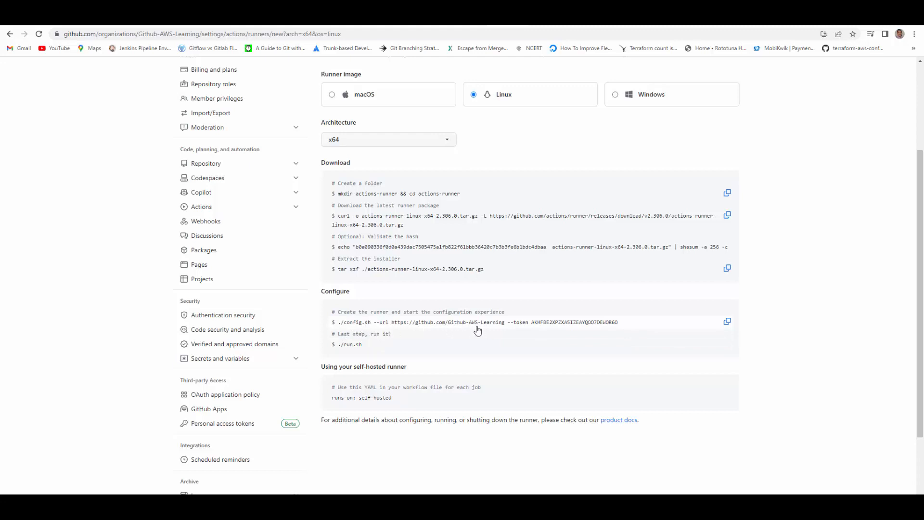
{"action": "mouse_move", "coordinate": [536, 328]}
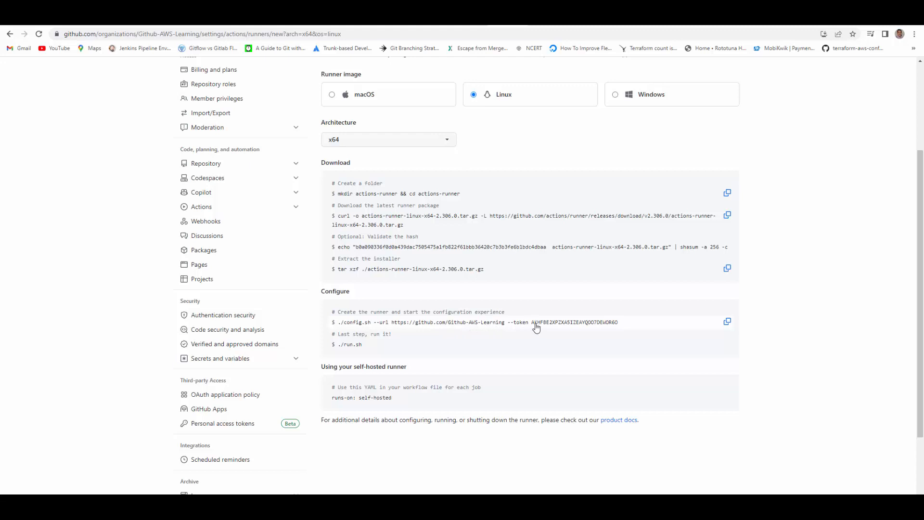
{"action": "mouse_move", "coordinate": [569, 328]}
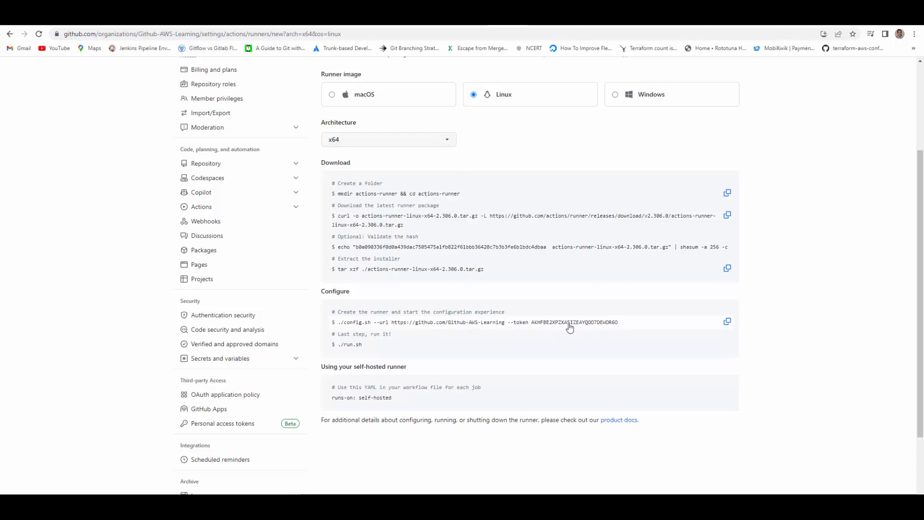
{"action": "mouse_move", "coordinate": [578, 329]}
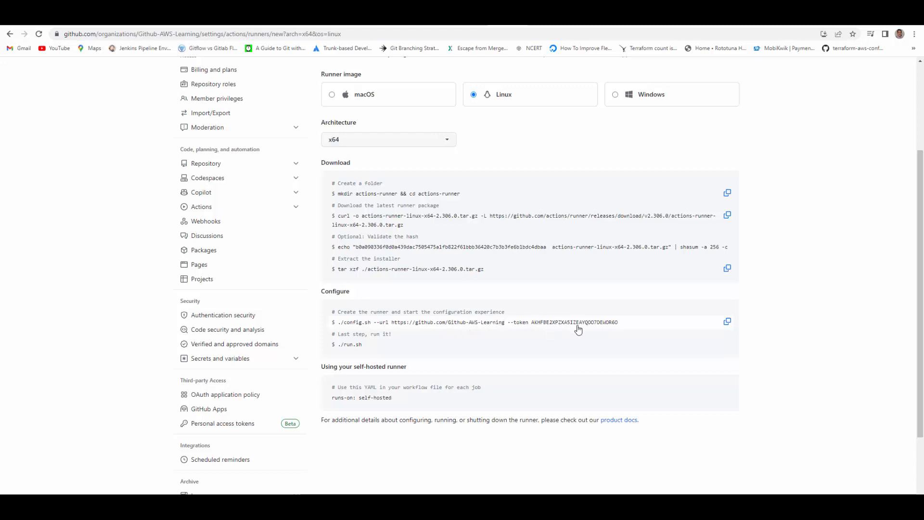
Copy the ./config.sh command with the organization URL and registration token.
{"action": "left_click", "coordinate": [728, 322]}
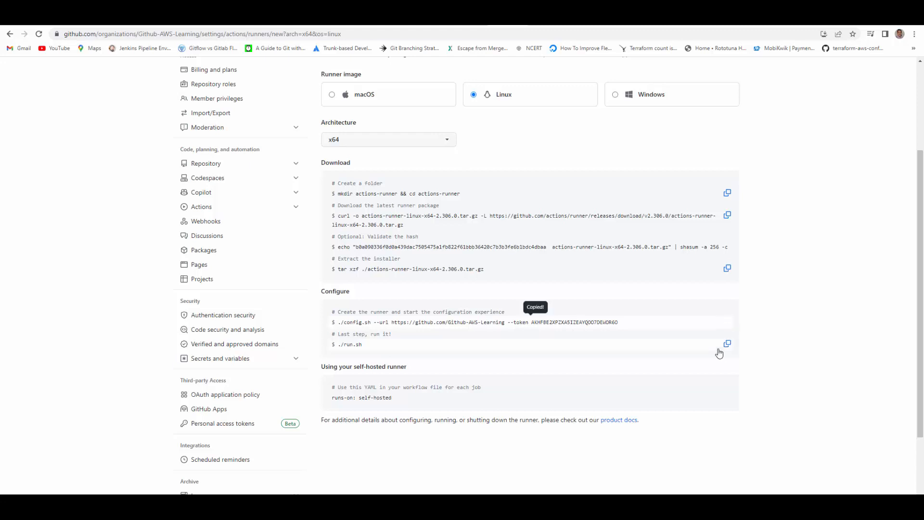
{"action": "left_click", "coordinate": [727, 344]}
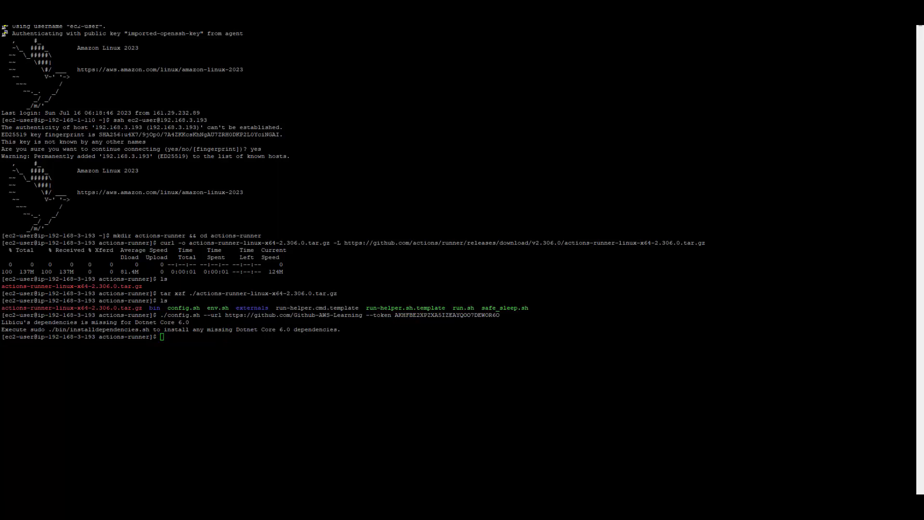
Install the libicu dependency with 'sudo yum install libicu -y' on the runner host.
{"action": "type", "text": "sudo yum install libicu -y"}
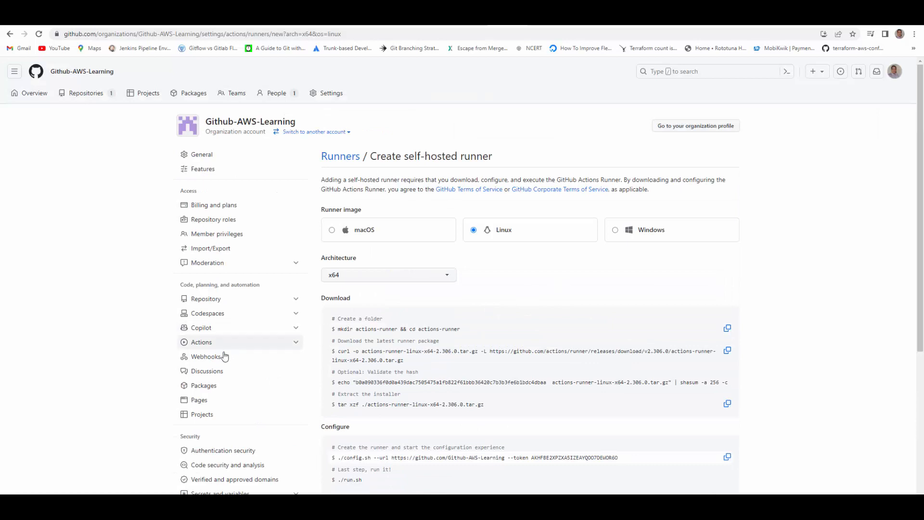
Open the organization's Runner groups page and select the Linux group name.
{"action": "left_click", "coordinate": [201, 342]}
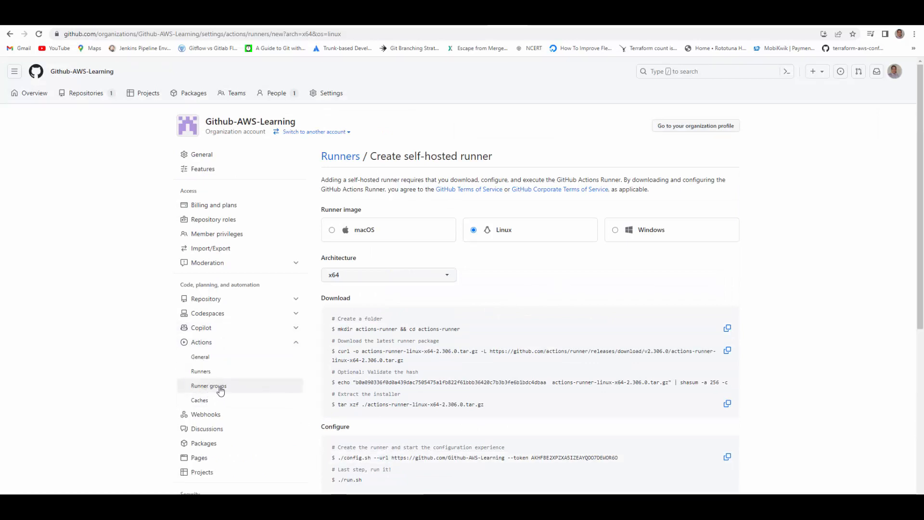
{"action": "left_click", "coordinate": [208, 386]}
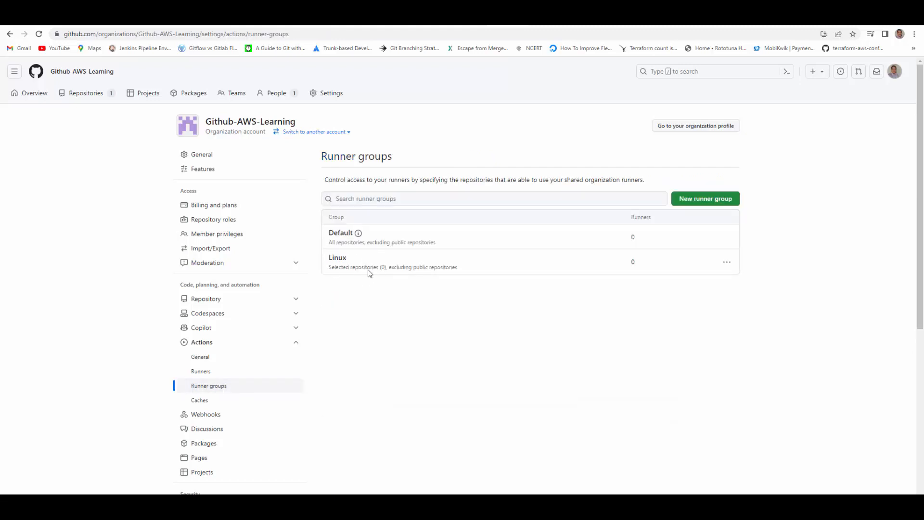
{"action": "mouse_move", "coordinate": [355, 265]}
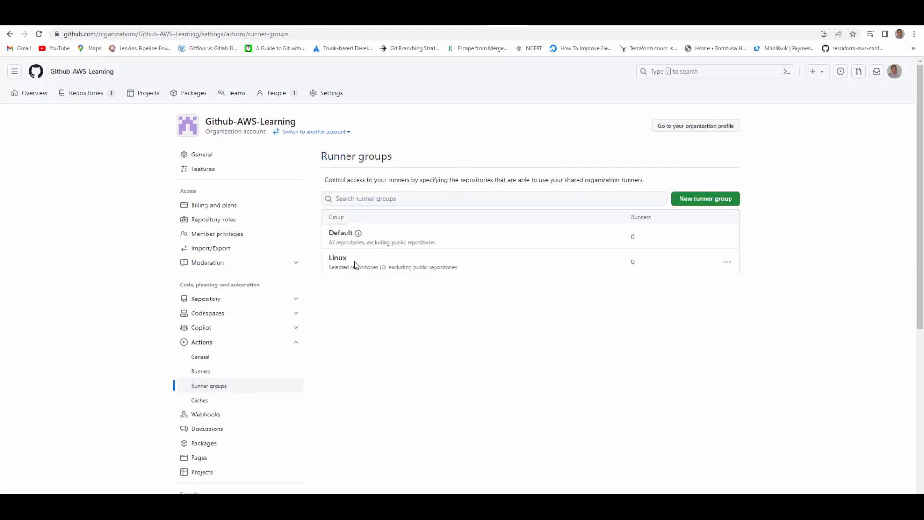
{"action": "double_click", "coordinate": [337, 257]}
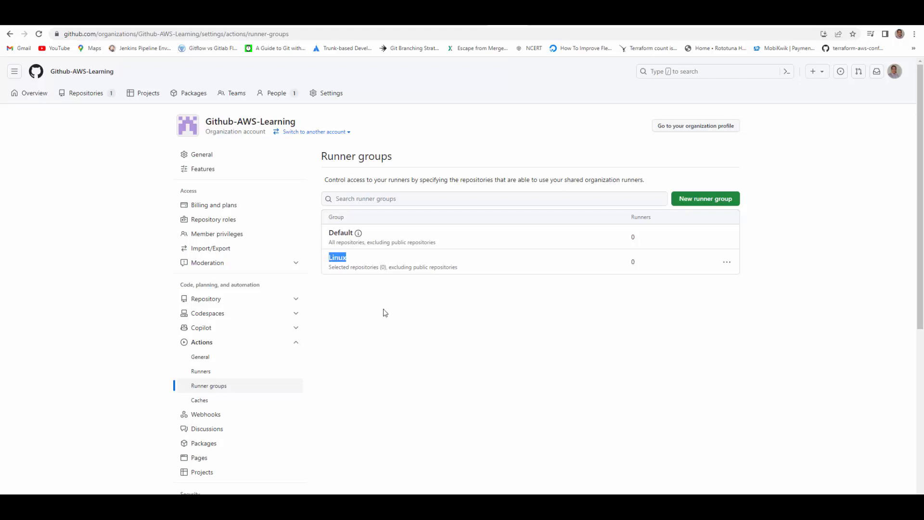
{"action": "mouse_move", "coordinate": [367, 276]}
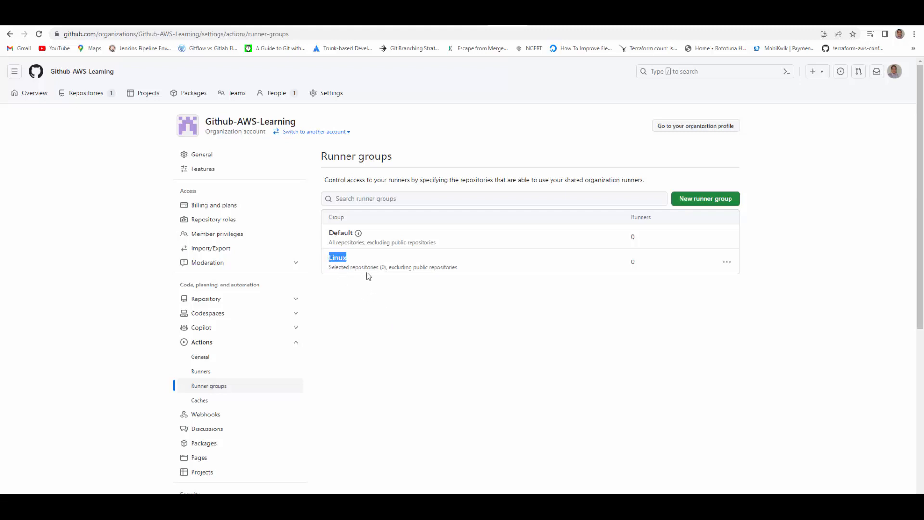
{"action": "left_click", "coordinate": [382, 298]}
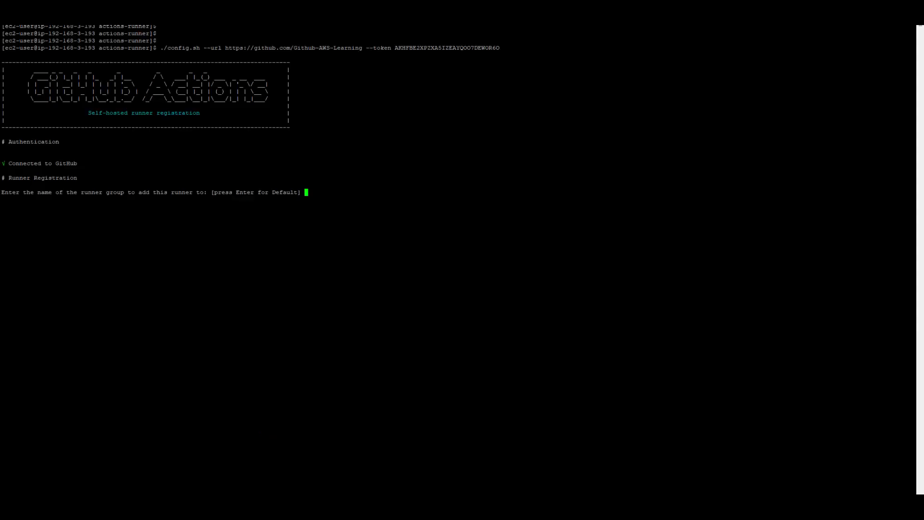
Enter Linux as the runner group, keeping the default runner name and no extra labels.
{"action": "type", "text": "Linux"}
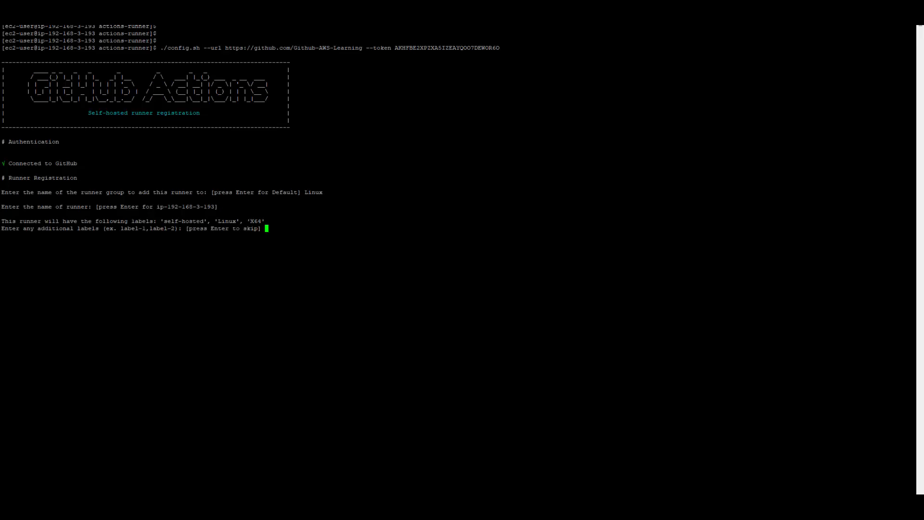
{"action": "key", "text": "enter"}
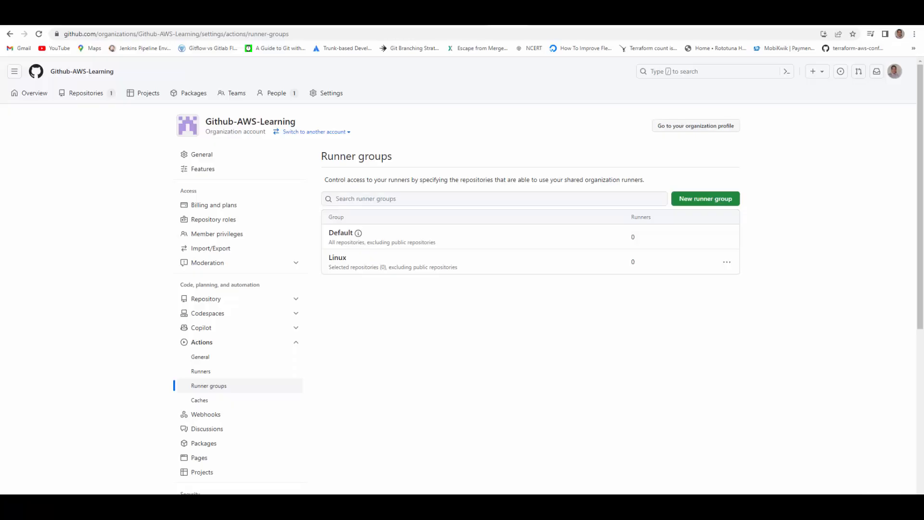
{"action": "mouse_move", "coordinate": [252, 373]}
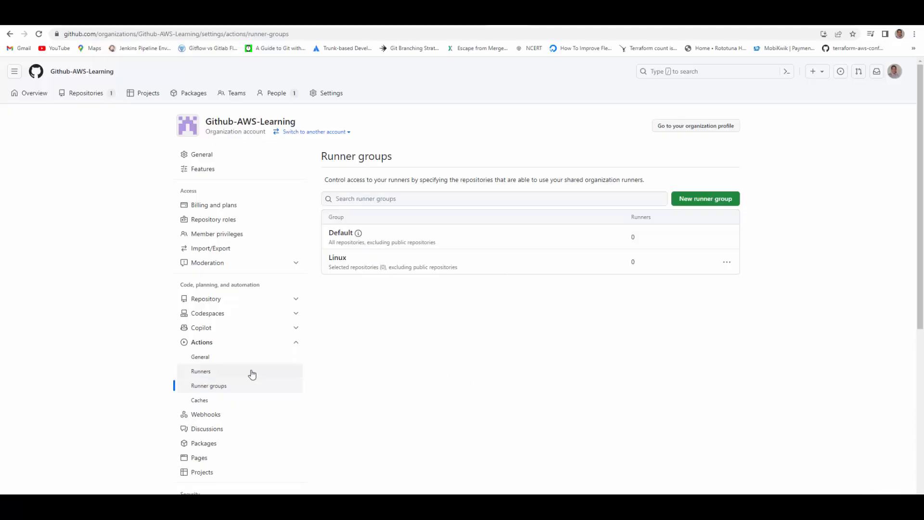
{"action": "left_click", "coordinate": [200, 371]}
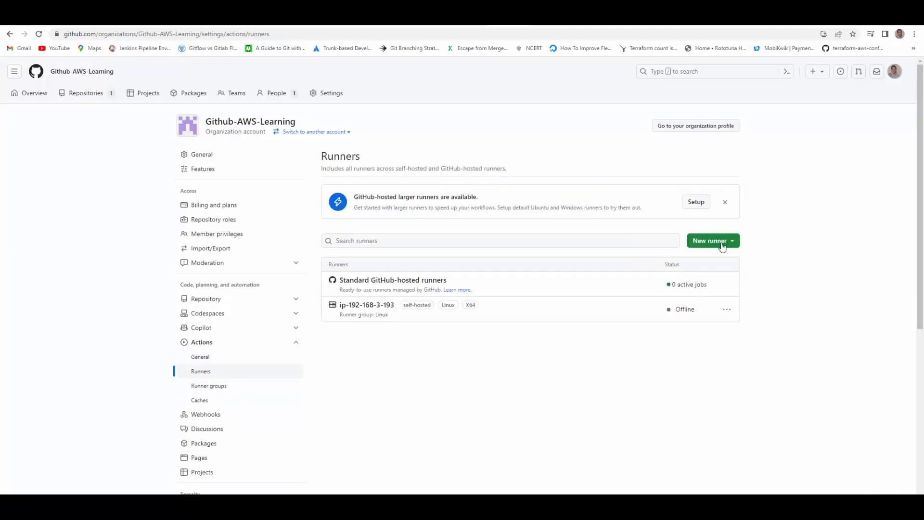
{"action": "left_click", "coordinate": [709, 241]}
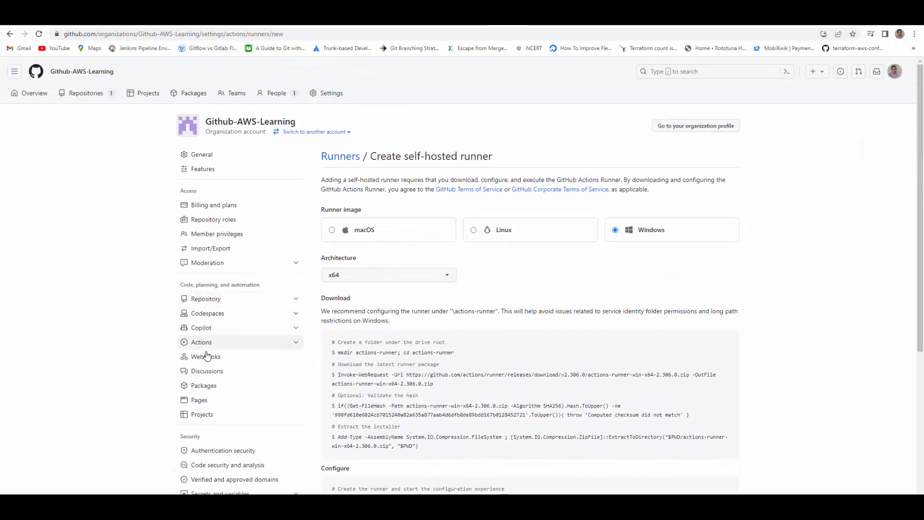
{"action": "left_click", "coordinate": [201, 342]}
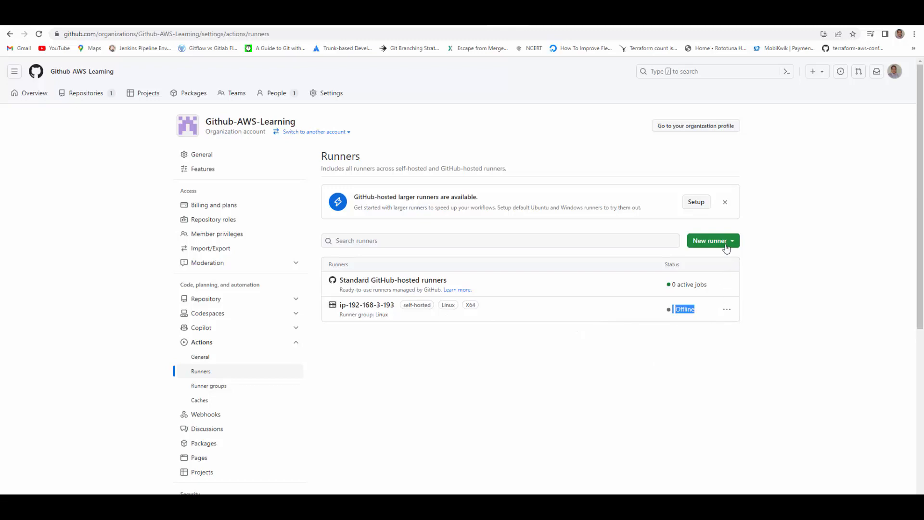
{"action": "left_click", "coordinate": [709, 240]}
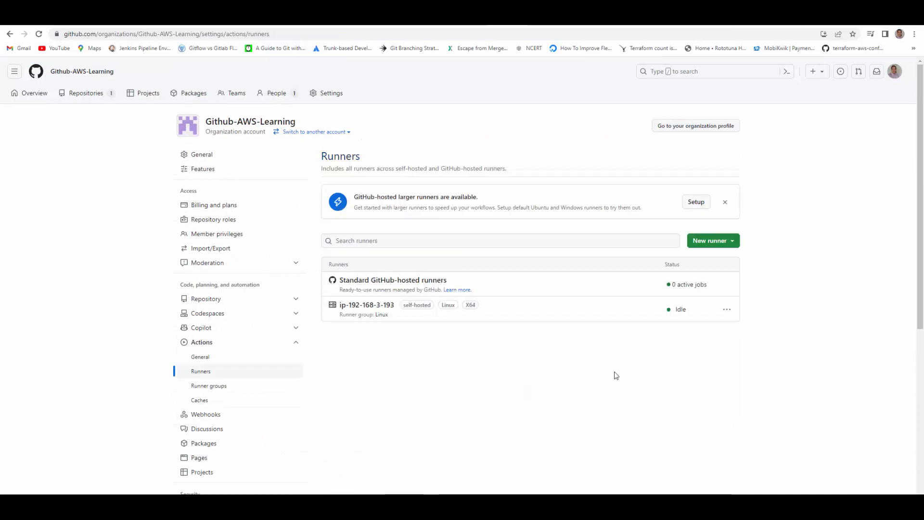
{"action": "mouse_move", "coordinate": [675, 316]}
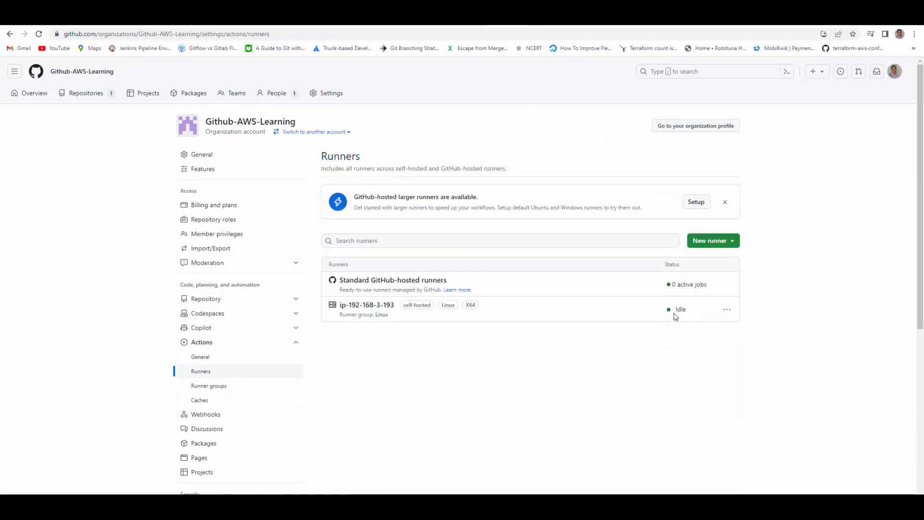
{"action": "mouse_move", "coordinate": [499, 330]}
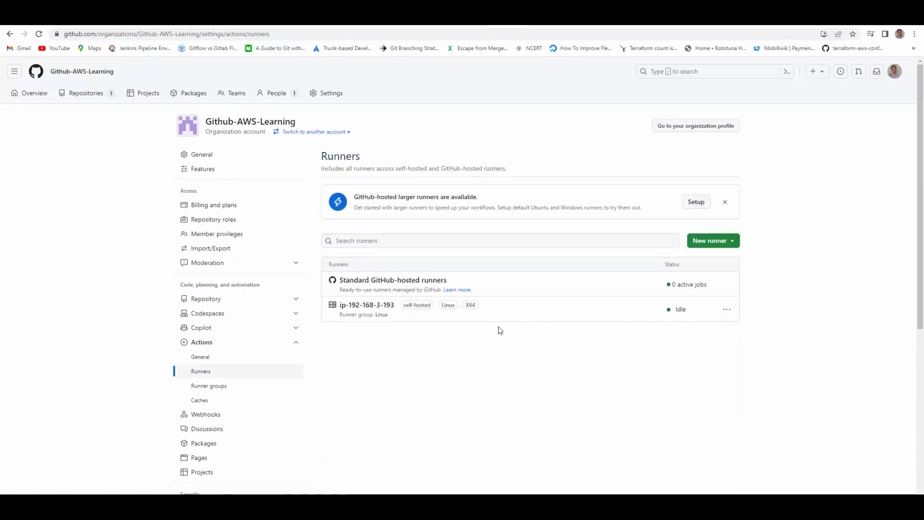